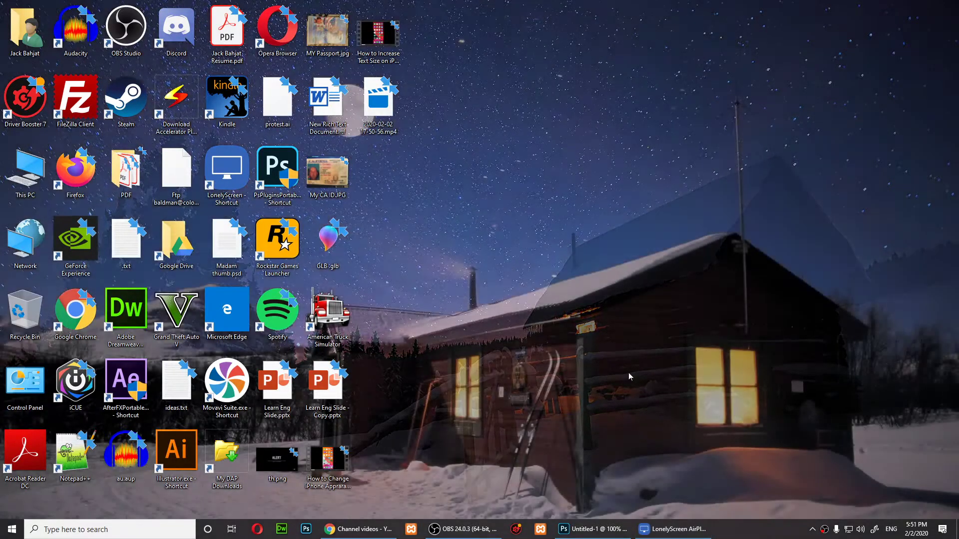
Step: Restore the LonelyScreen window showing the mirrored iPhone home screen
left_click(674, 529)
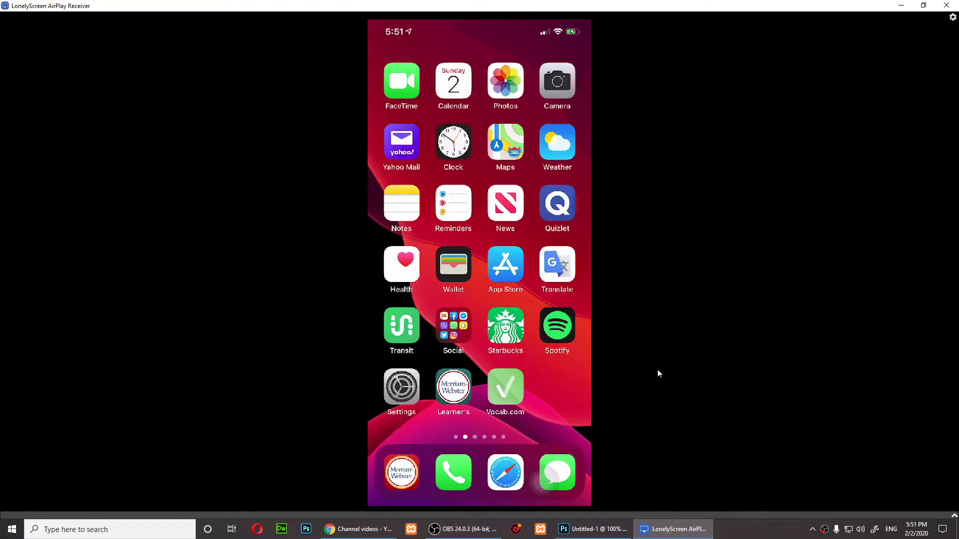
Step: Go into the iPhone's Settings and reach the Accessibility page
left_click(401, 387)
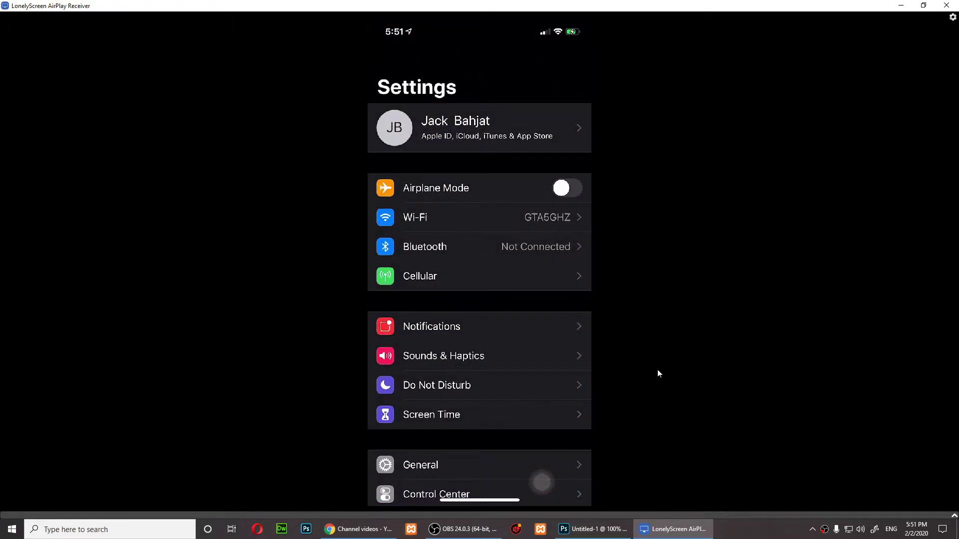
scroll("down", 3)
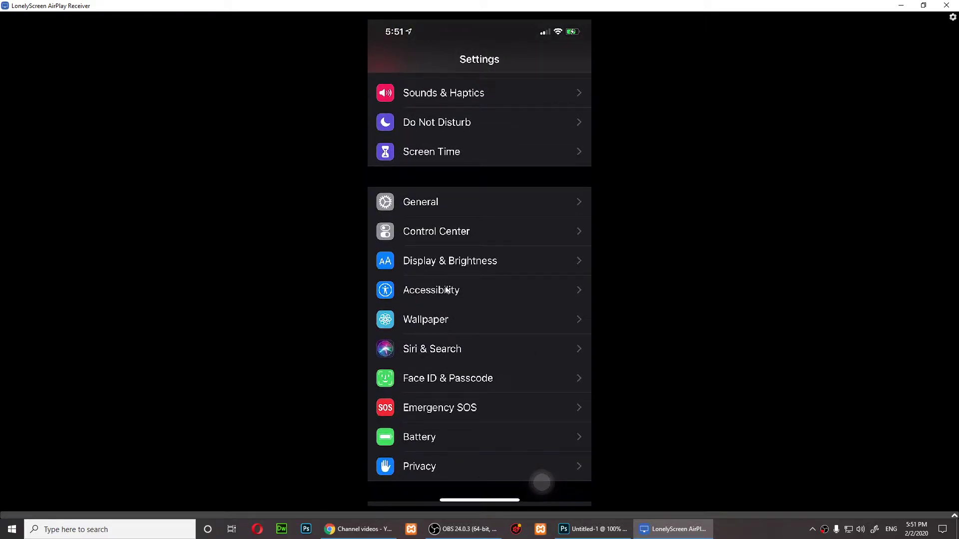
left_click(431, 290)
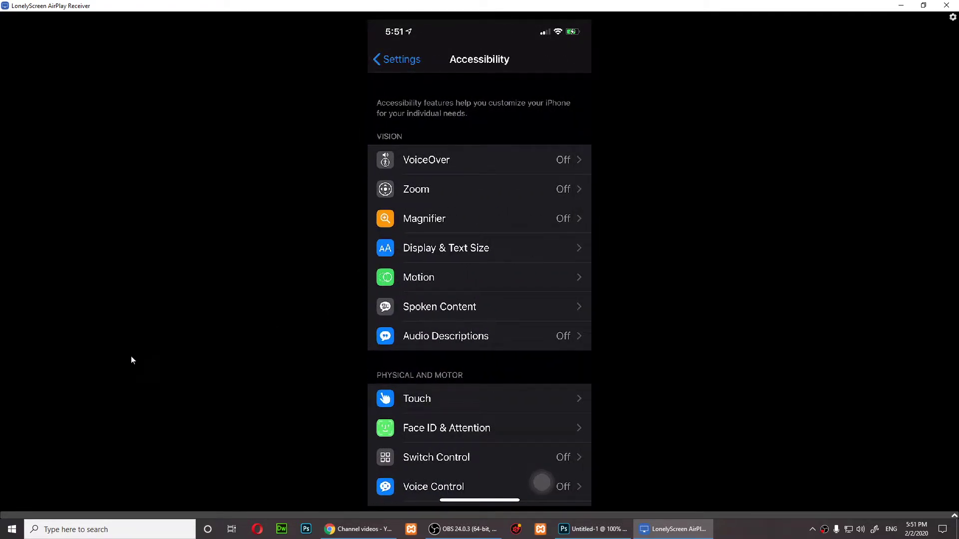
scroll("down", 3)
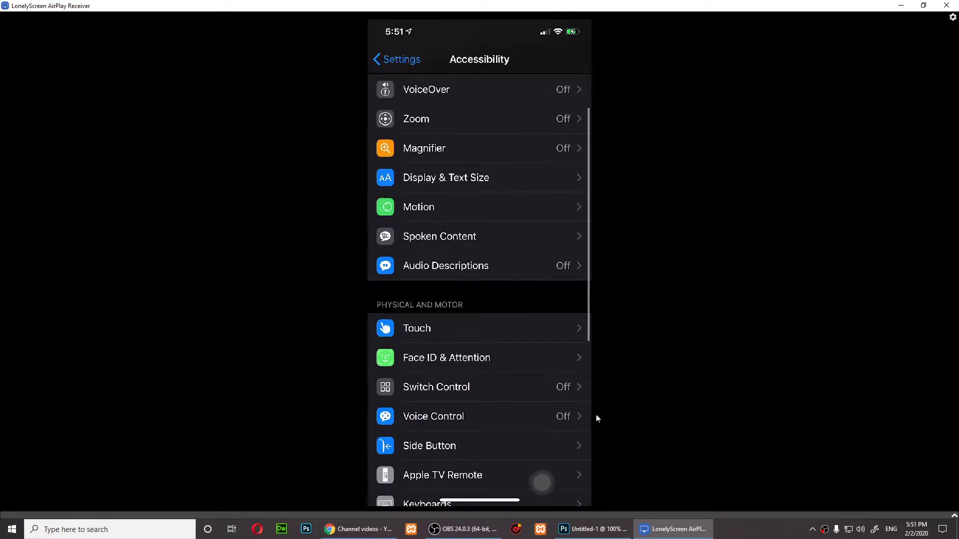
scroll("down", 3)
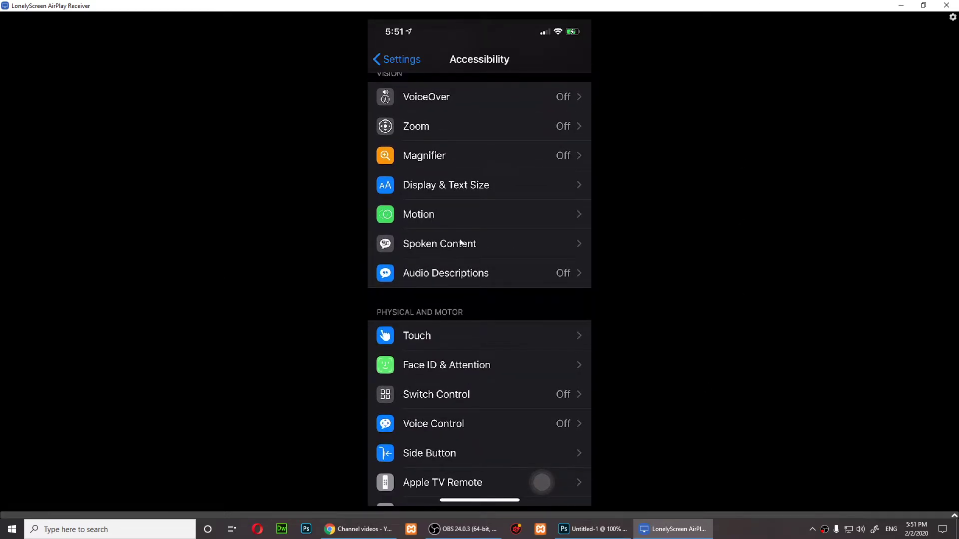
Step: Enter Spoken Content, where Speak Selection is switched on
left_click(439, 243)
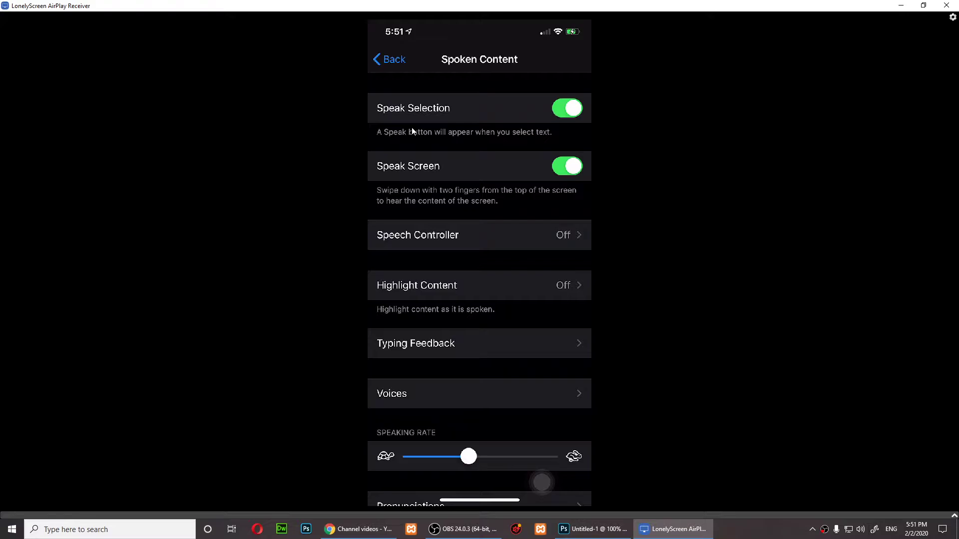
mouse_move(379, 111)
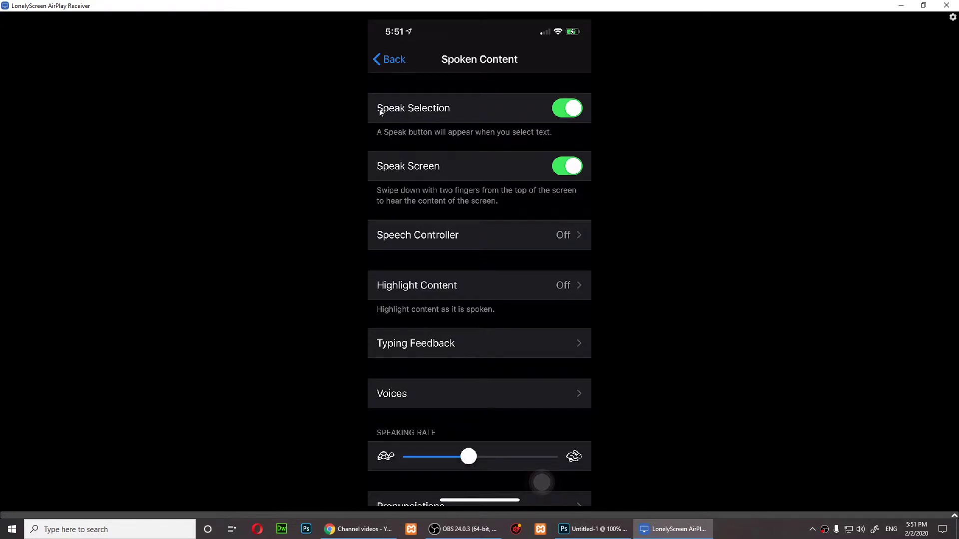
mouse_move(376, 94)
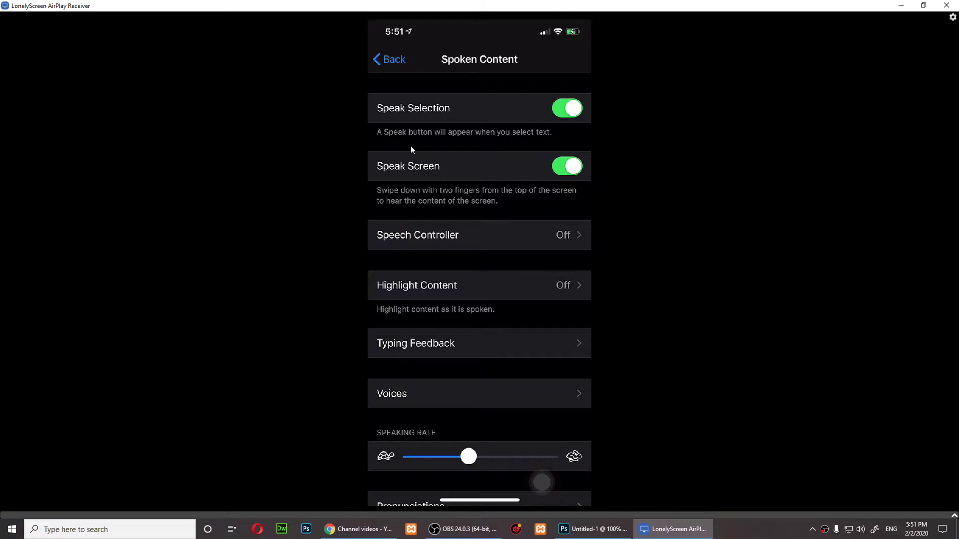
mouse_move(425, 162)
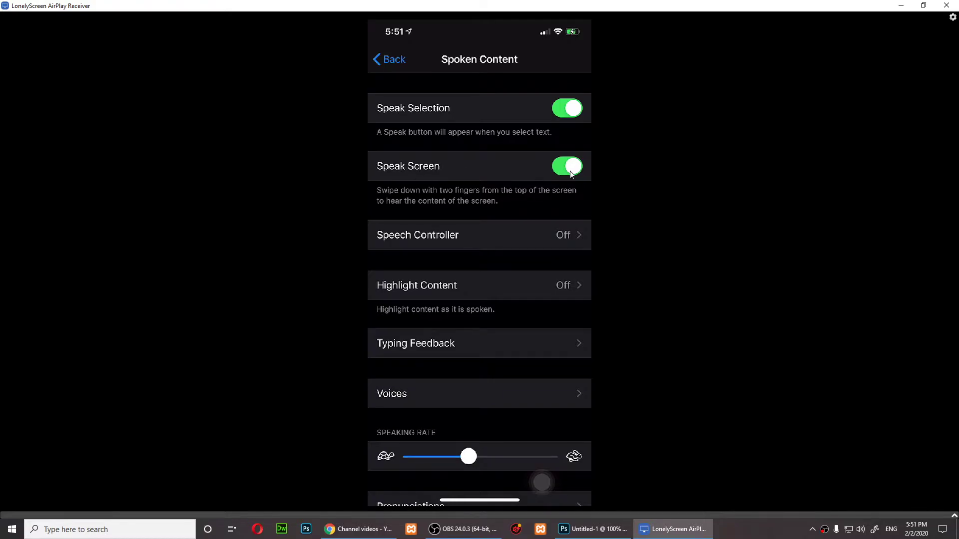
mouse_move(544, 163)
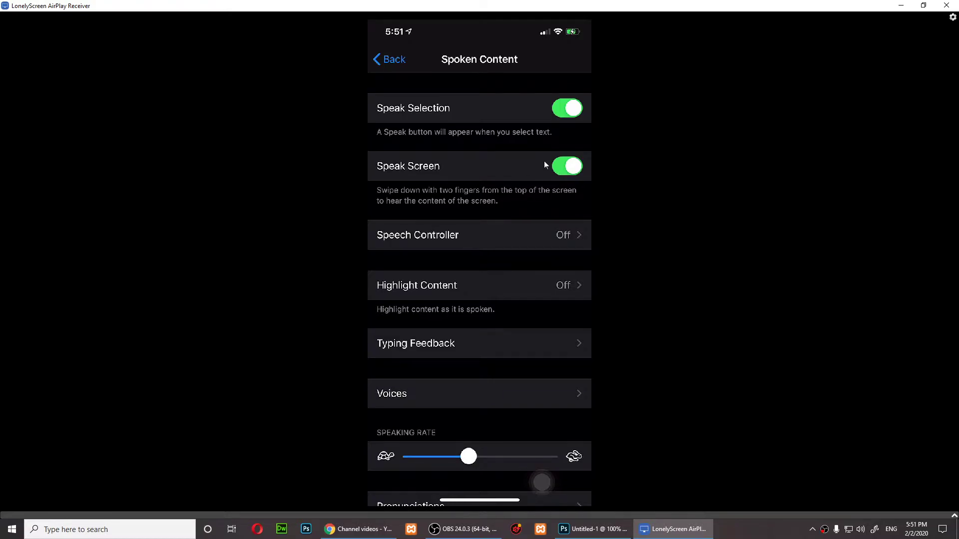
left_click(567, 166)
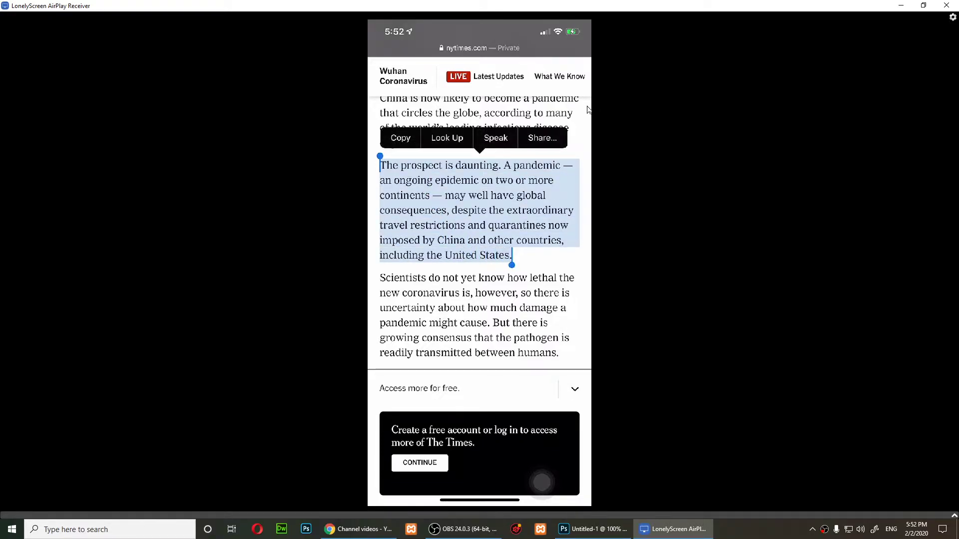
mouse_move(515, 200)
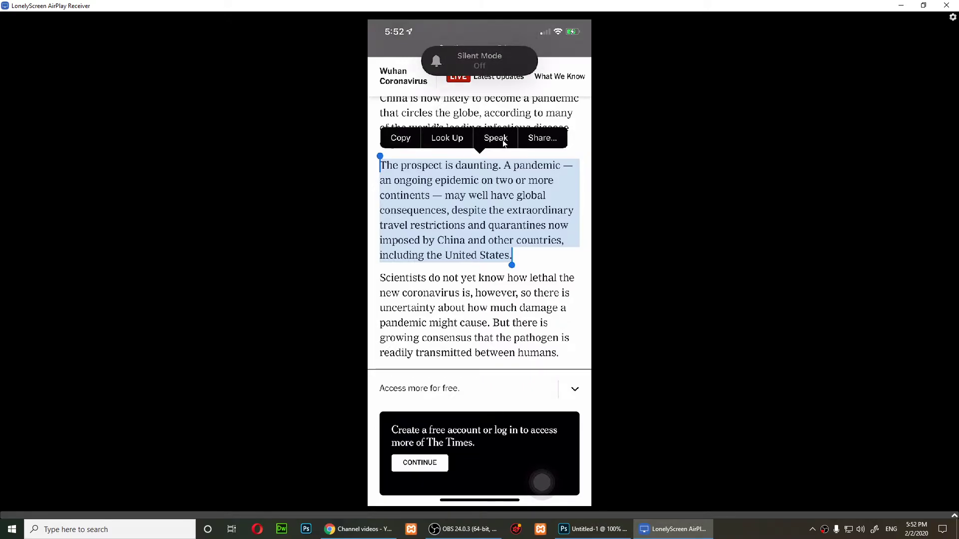
Step: Speak the selected article paragraph aloud, then pause the reading
left_click(495, 138)
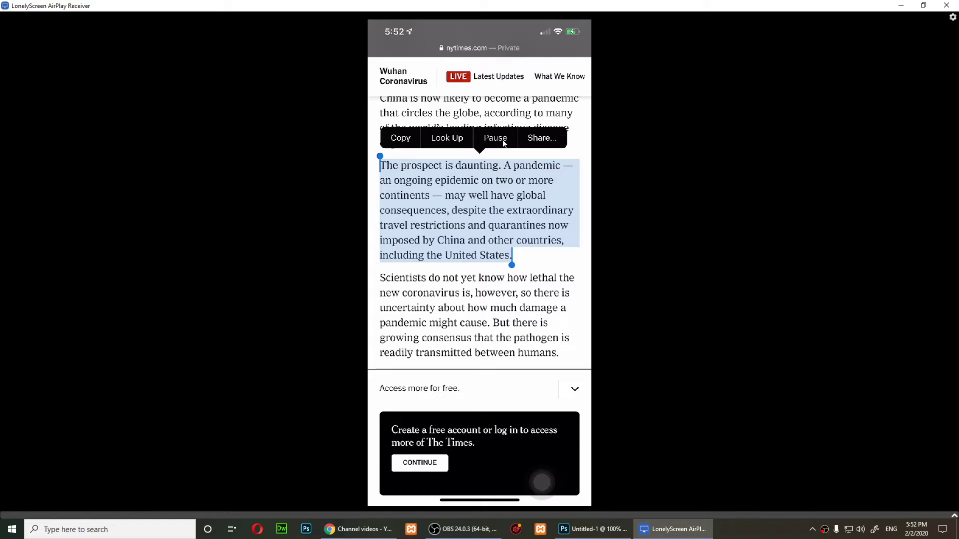
left_click(495, 138)
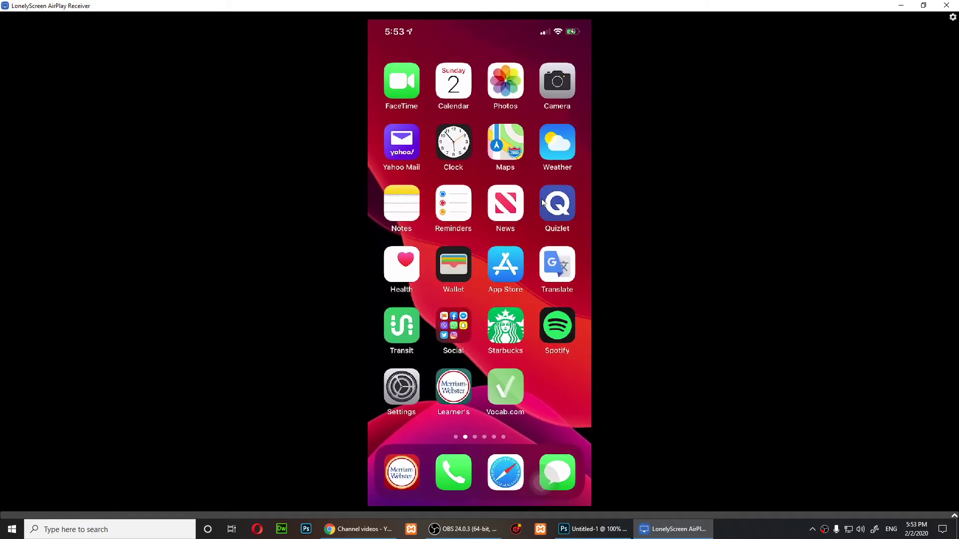
Step: Return to Spoken Content via Settings > Accessibility
left_click(401, 386)
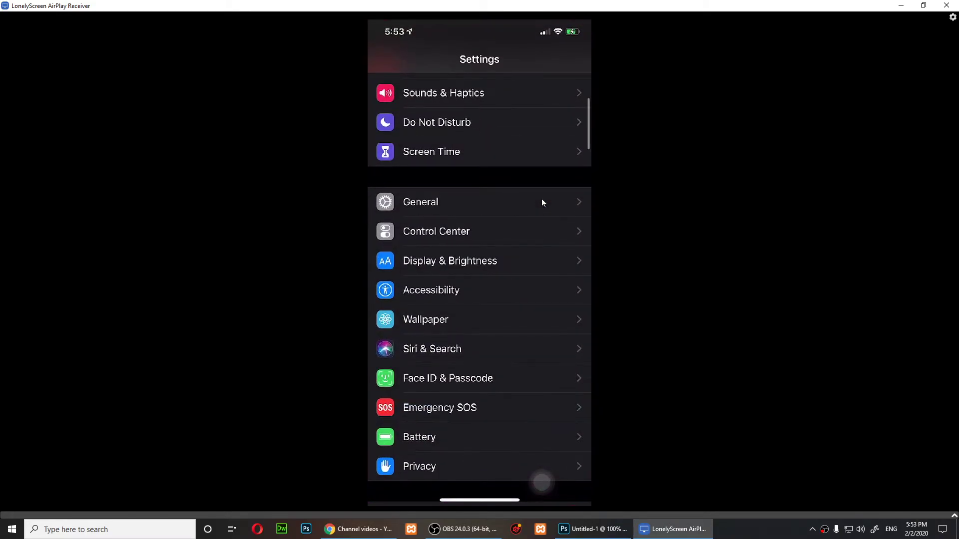
scroll("down", 3)
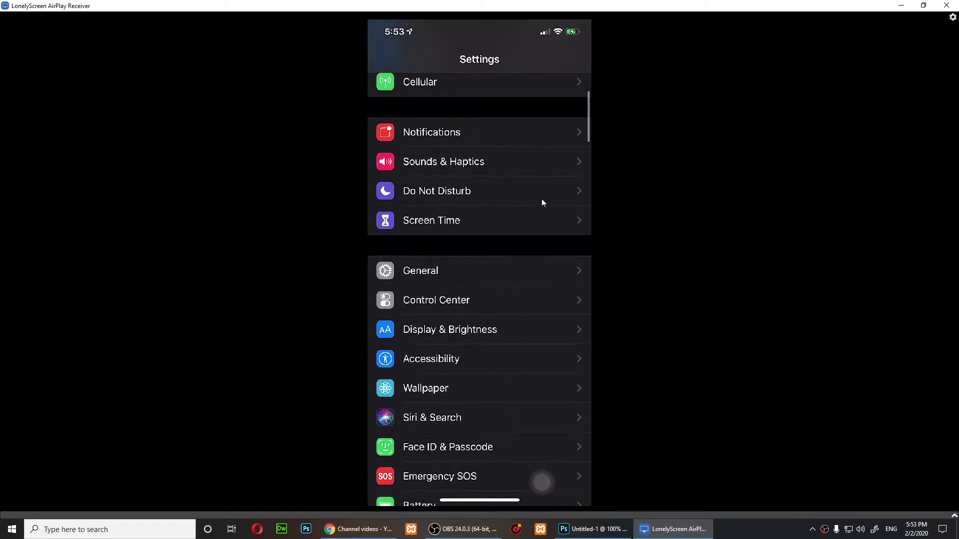
left_click(431, 358)
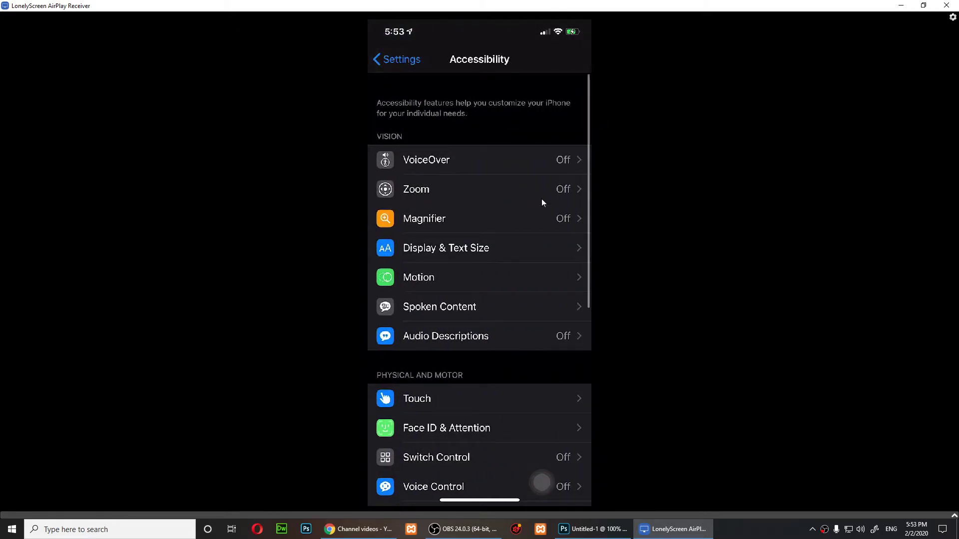
left_click(439, 307)
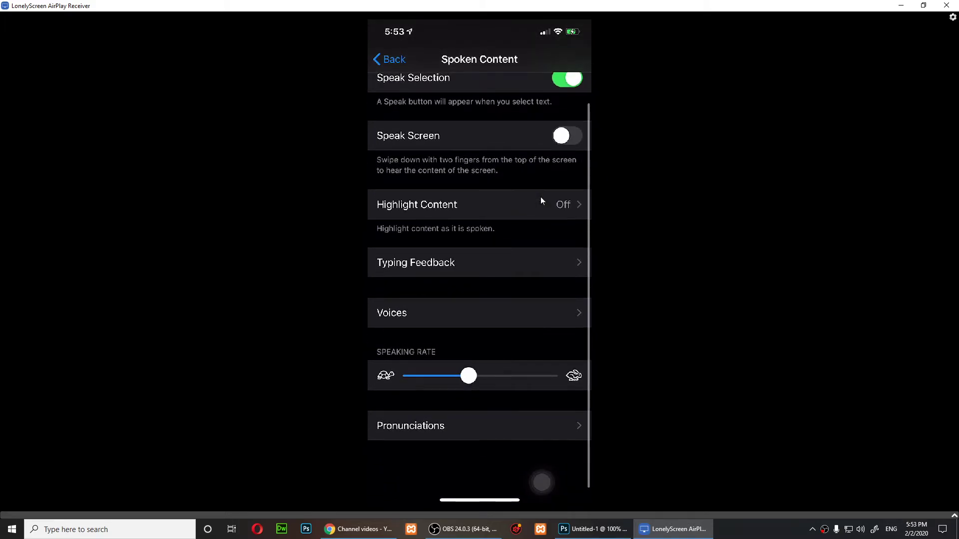
Step: Adjust the Speaking Rate slider to slightly slower than the middle setting
scroll("down", 3)
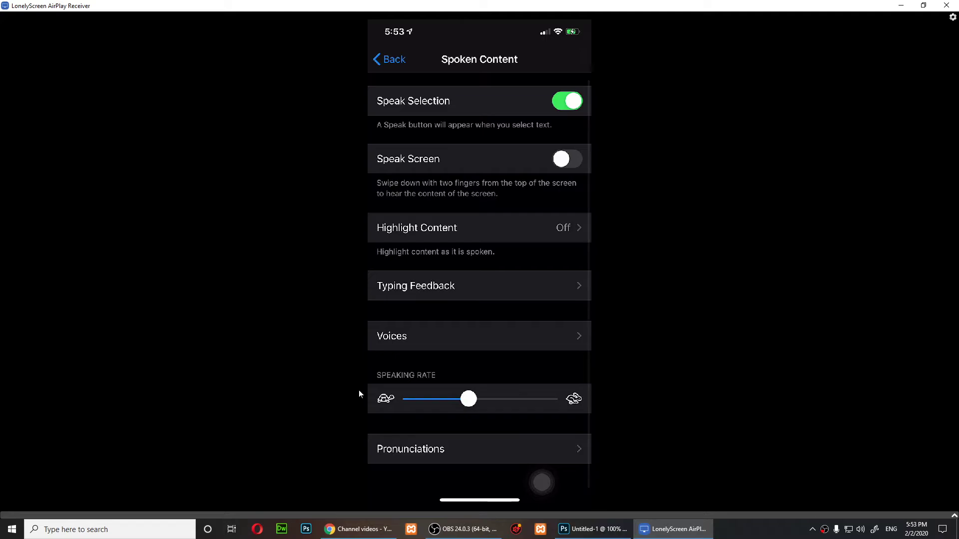
left_click_drag(468, 399, 515, 398)
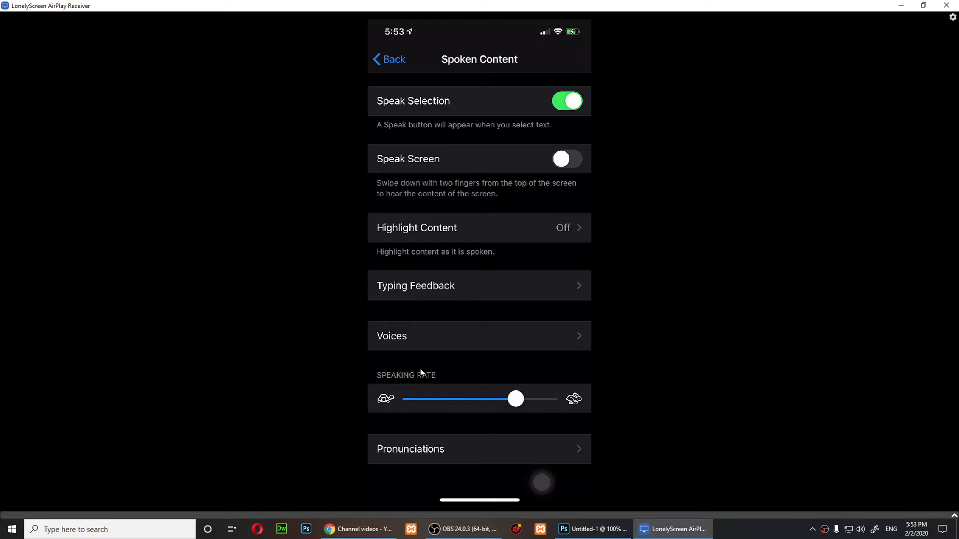
left_click_drag(516, 399, 436, 399)
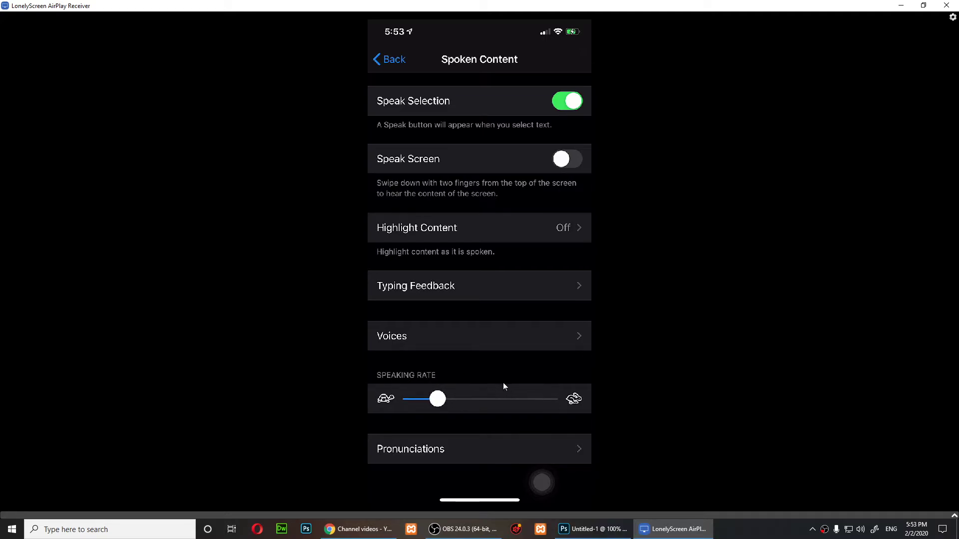
left_click_drag(437, 398, 471, 398)
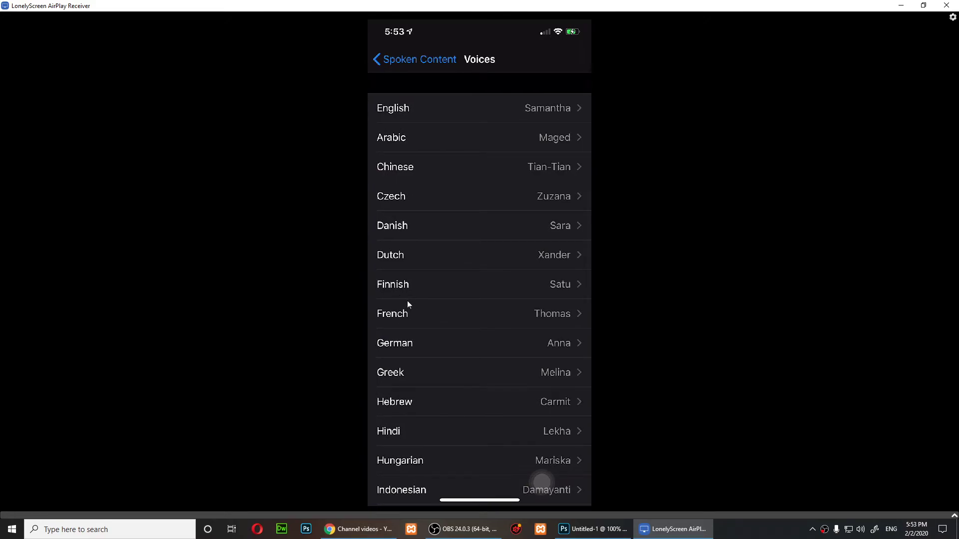
mouse_move(459, 164)
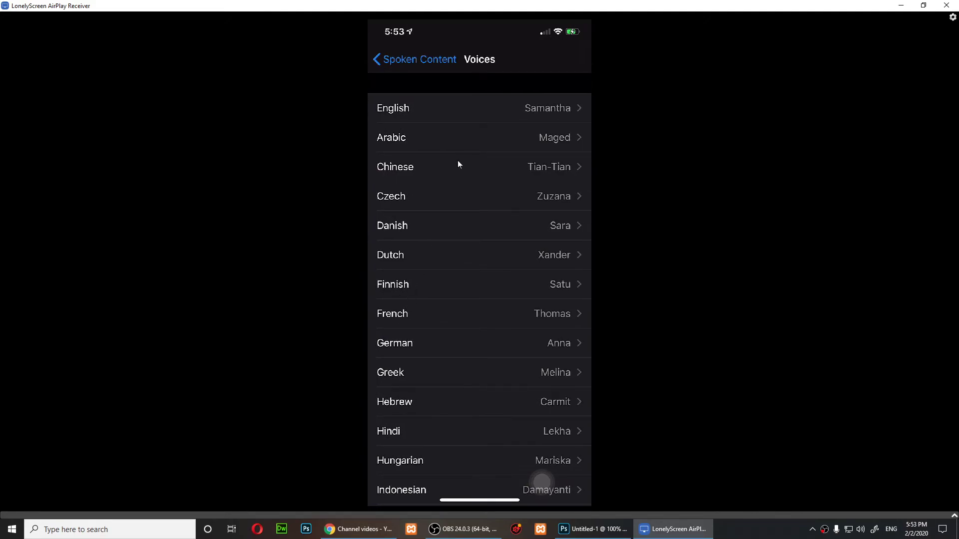
mouse_move(431, 52)
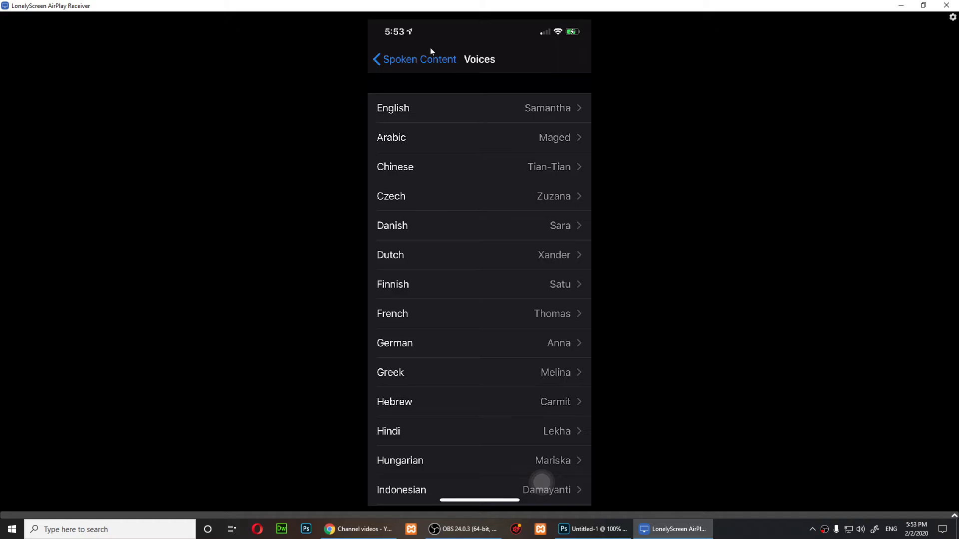
Step: Show the English voices list and scroll down toward Tom
left_click(413, 59)
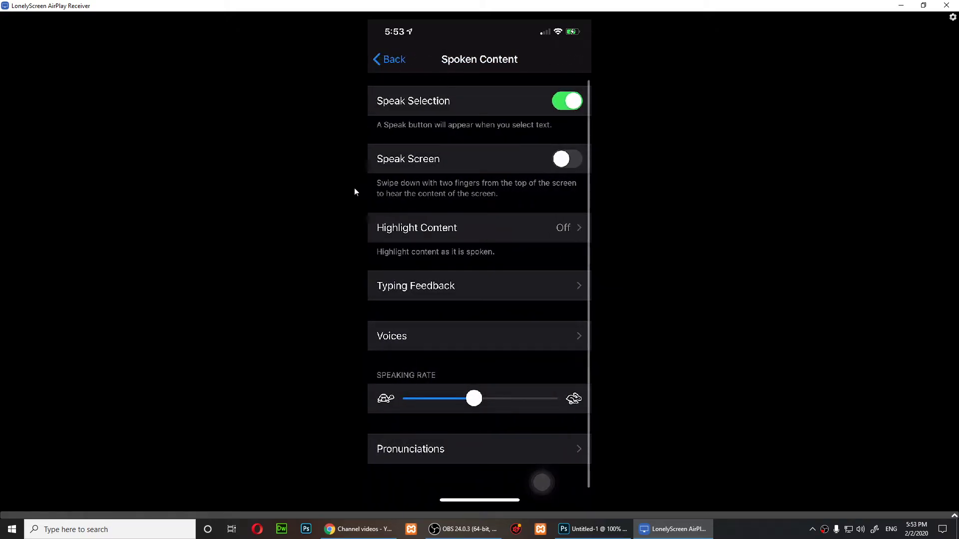
mouse_move(468, 339)
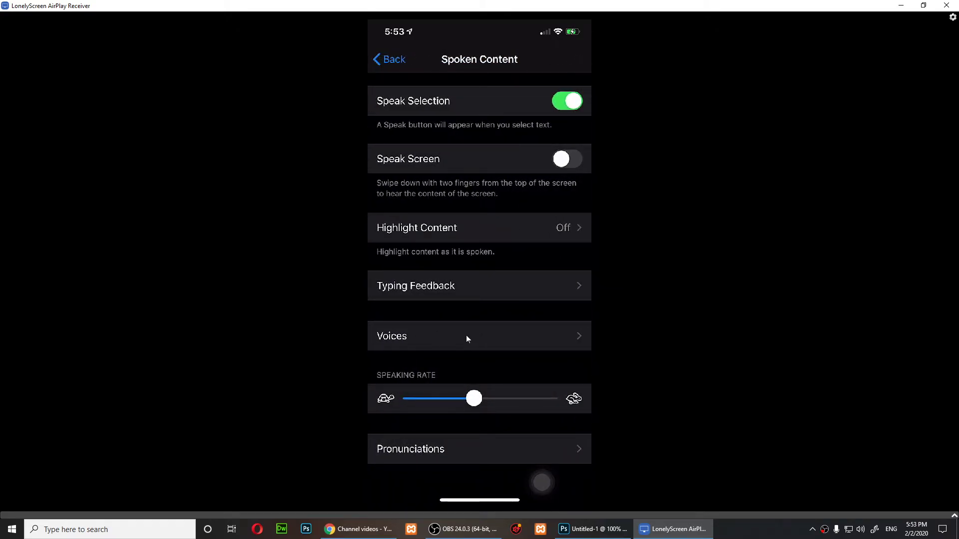
left_click(479, 336)
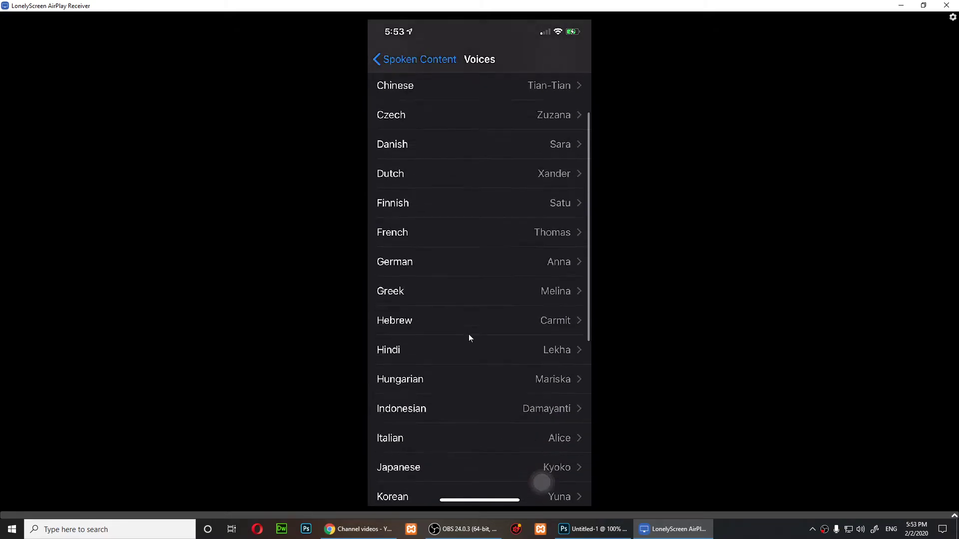
scroll("down", 3)
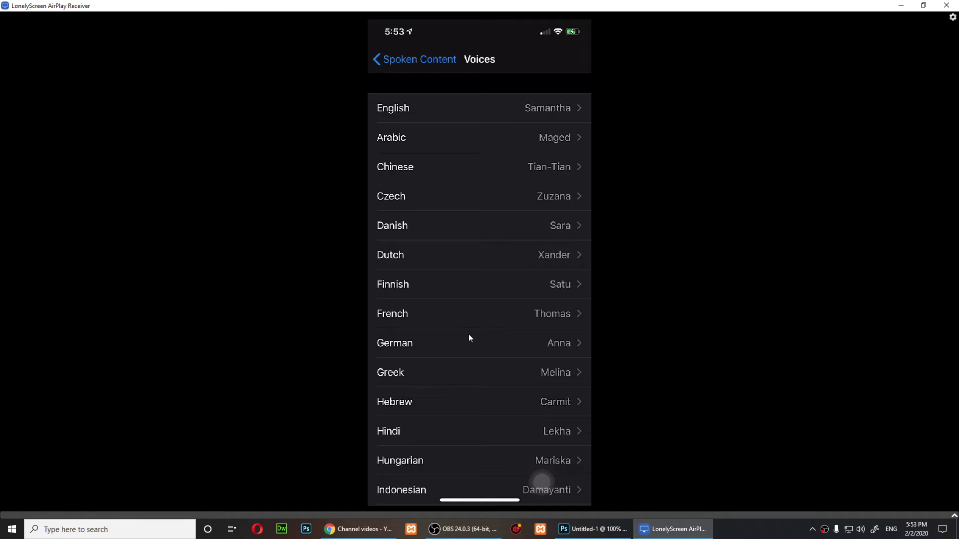
mouse_move(502, 117)
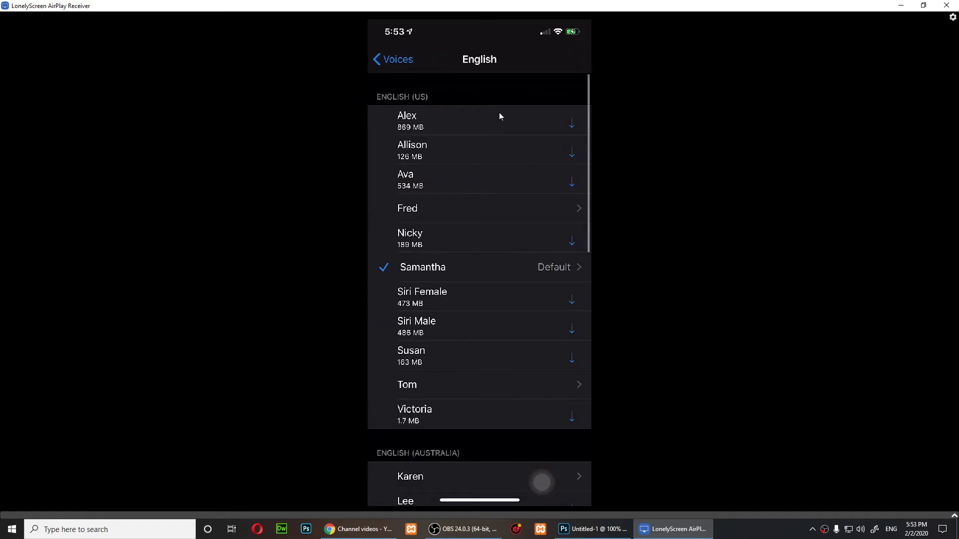
scroll("down", 3)
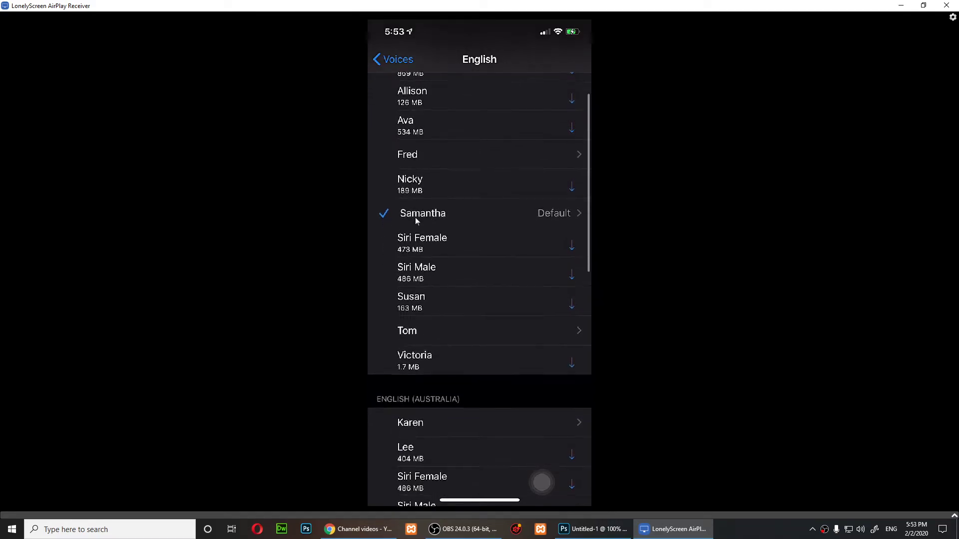
scroll("down", 3)
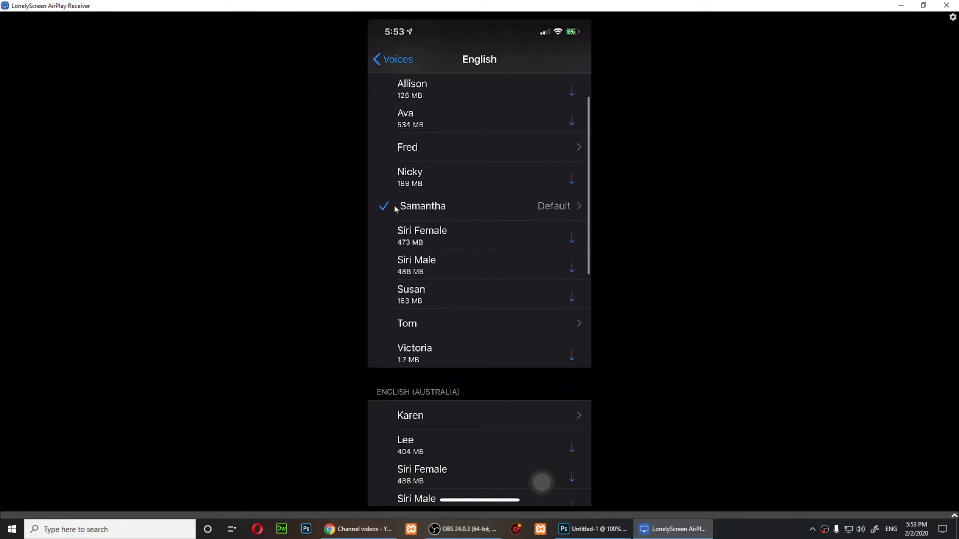
scroll("down", 3)
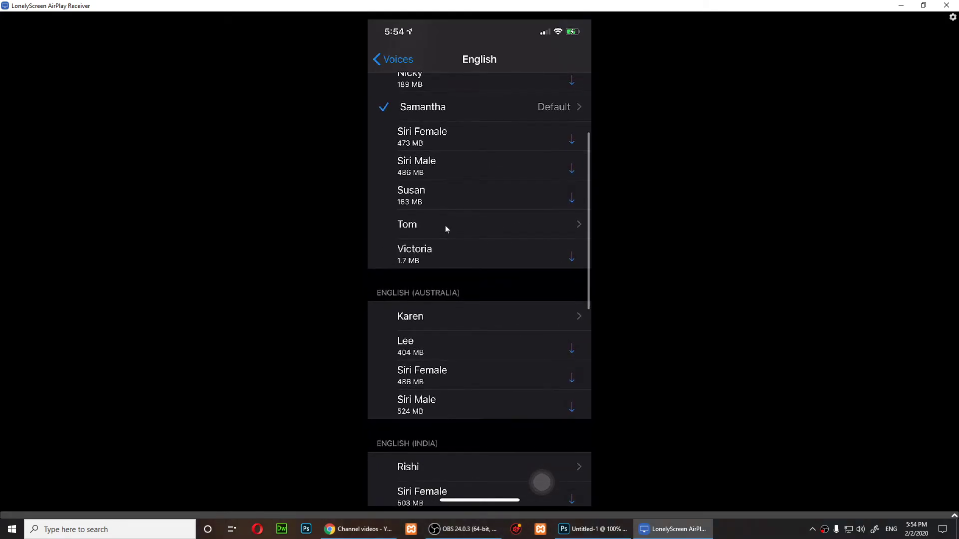
mouse_move(561, 211)
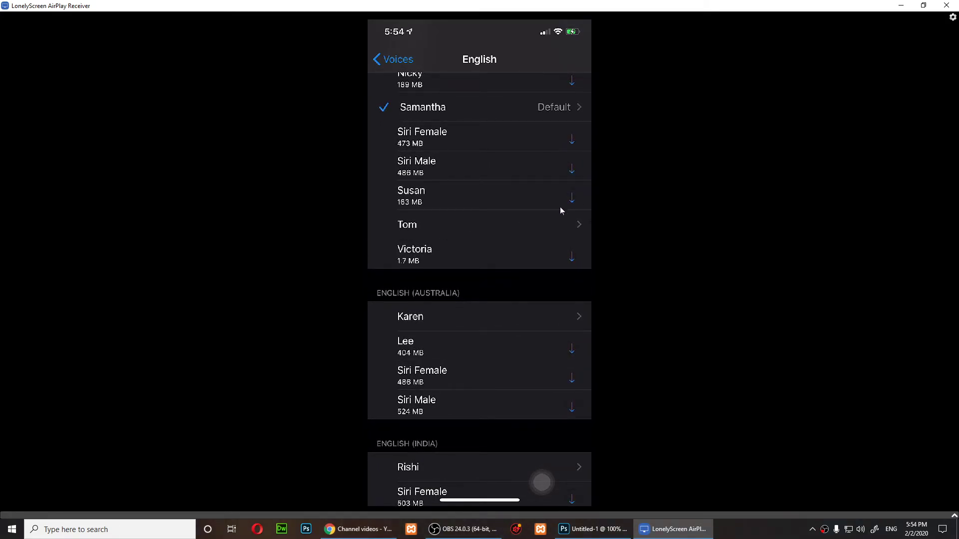
mouse_move(597, 131)
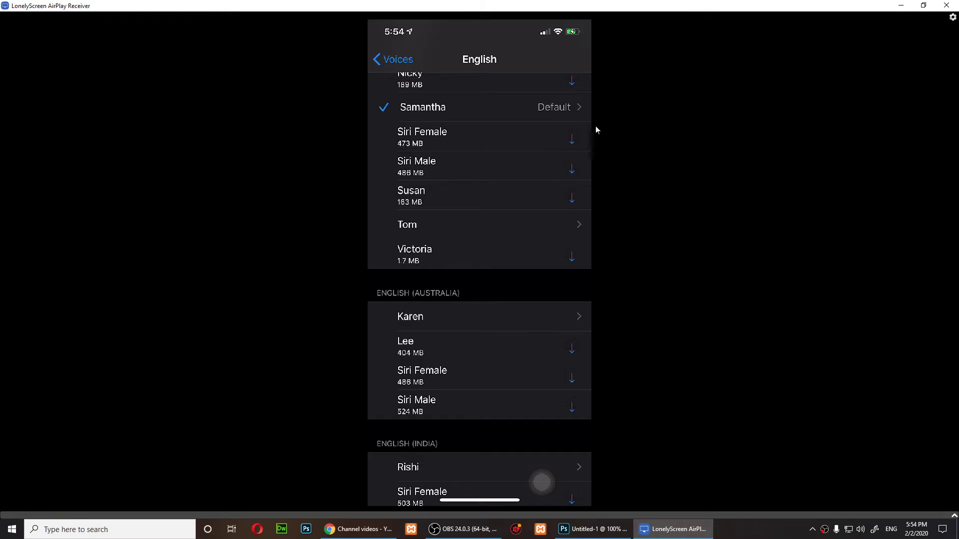
mouse_move(600, 203)
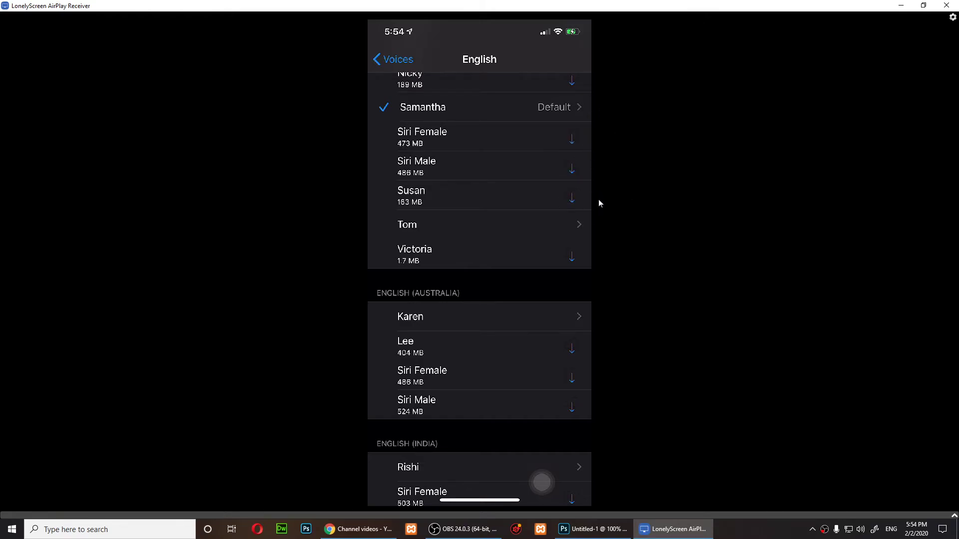
mouse_move(555, 236)
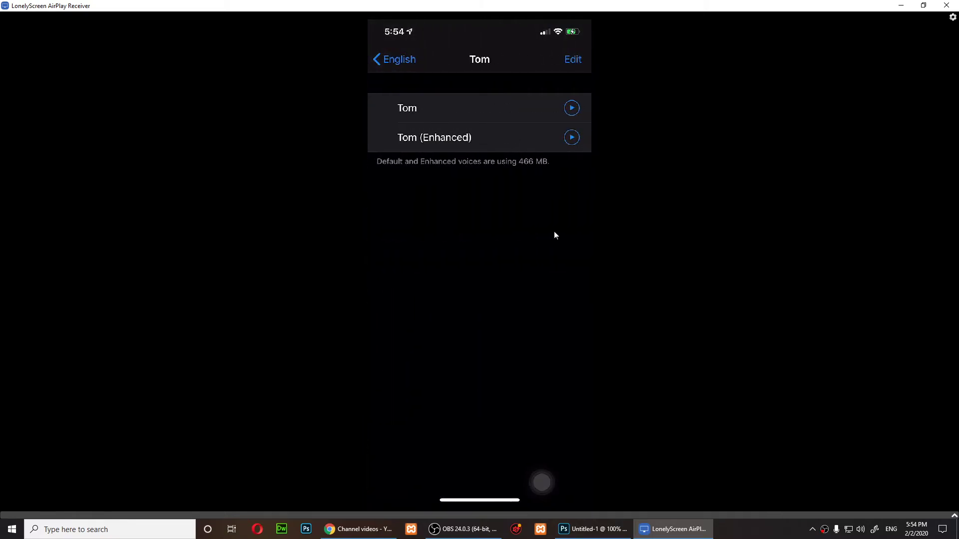
mouse_move(547, 218)
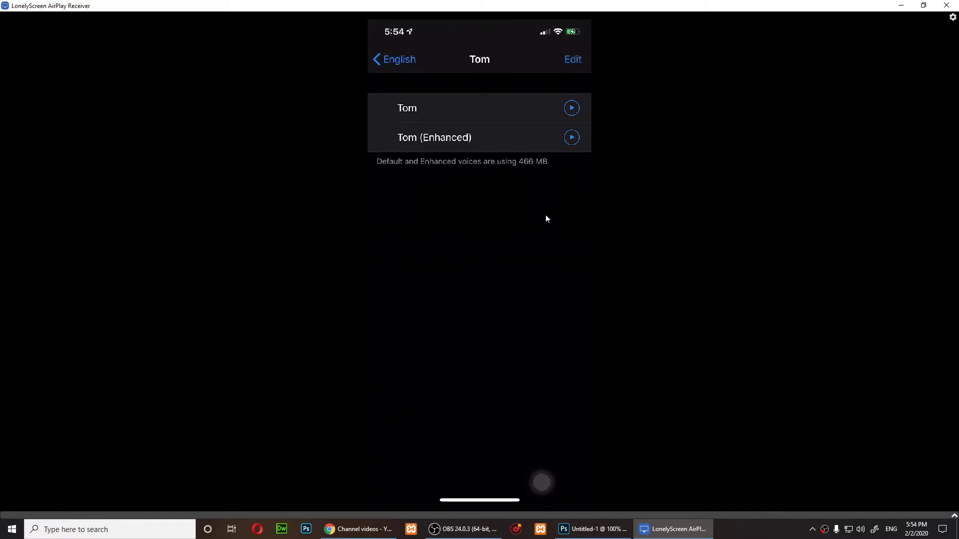
Step: Choose Tom (Enhanced) so it gets the checkmark as the English voice
left_click(394, 60)
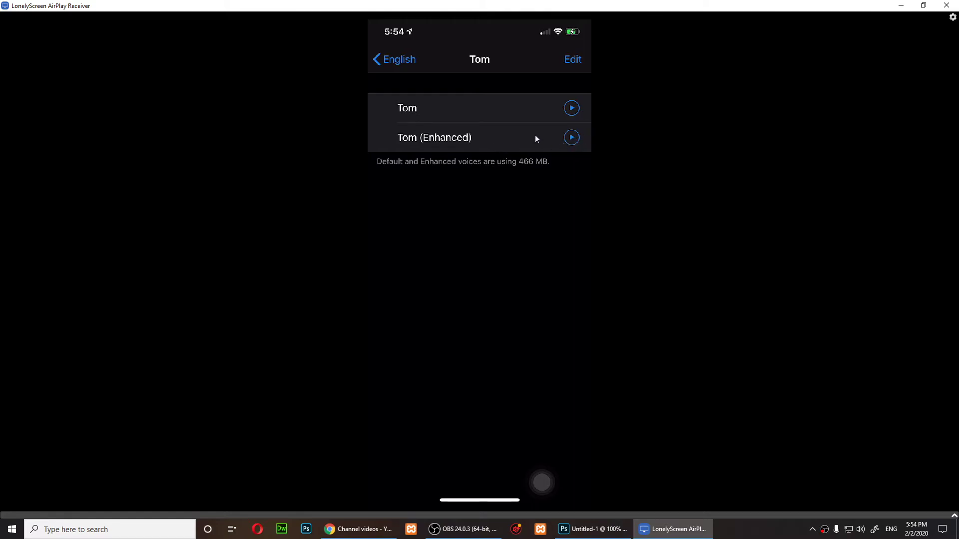
left_click(571, 138)
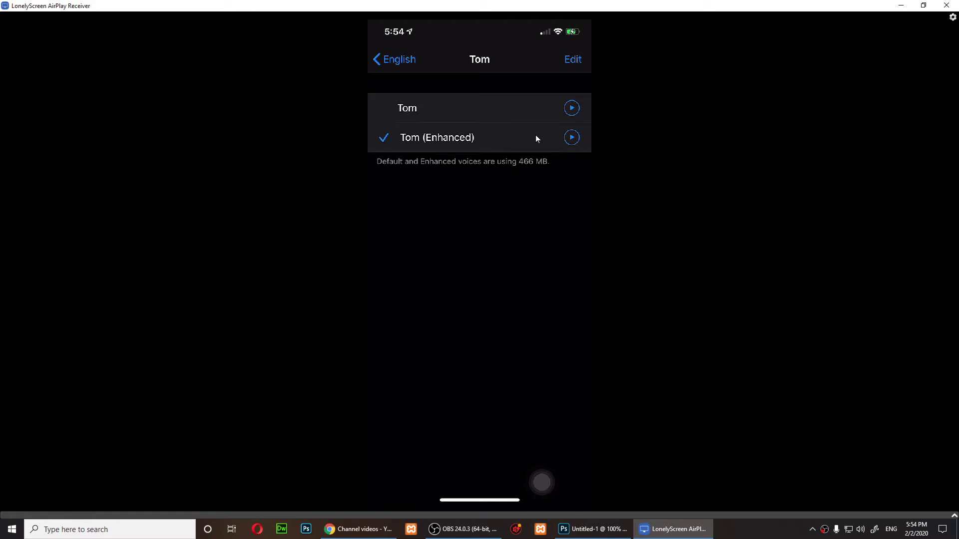
mouse_move(472, 128)
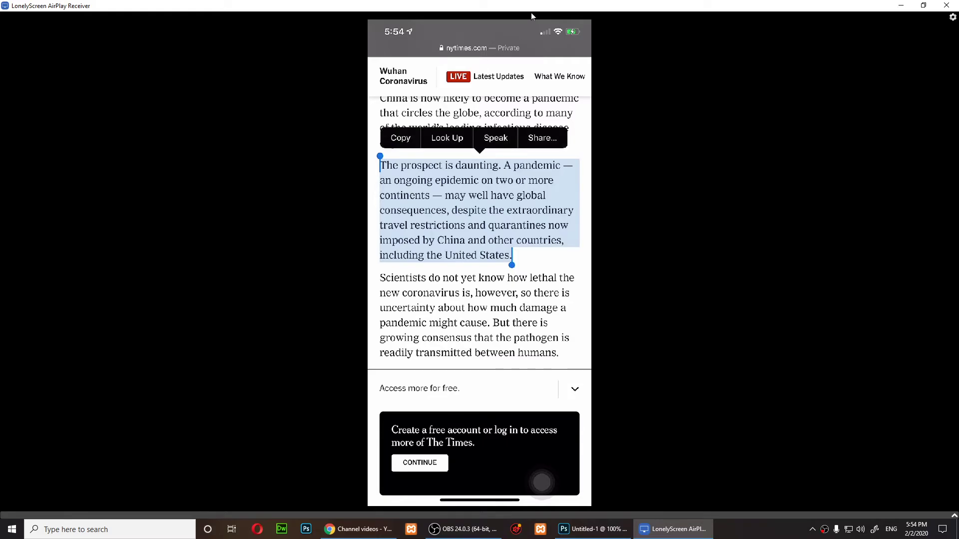
Step: Speak the selected coronavirus article paragraph aloud with the new voice
left_click(495, 138)
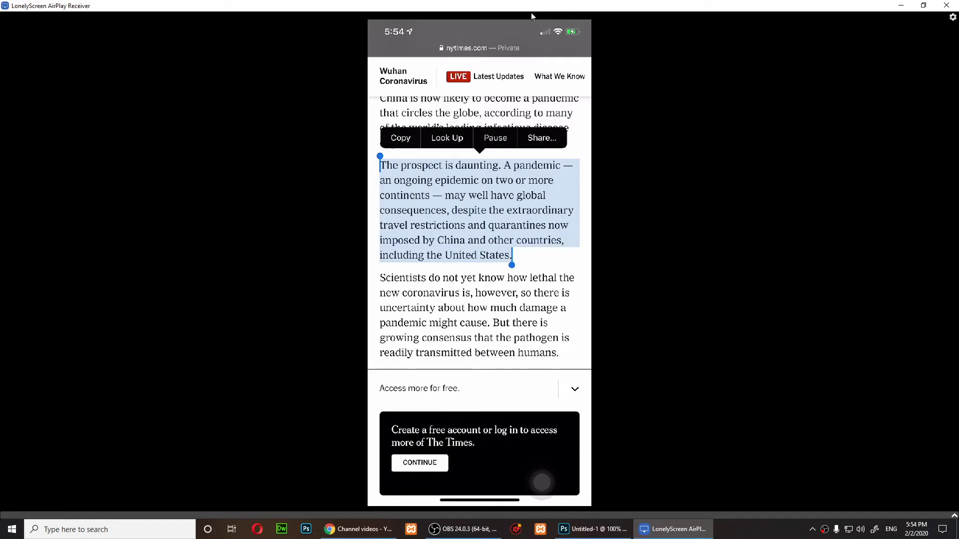
mouse_move(647, 233)
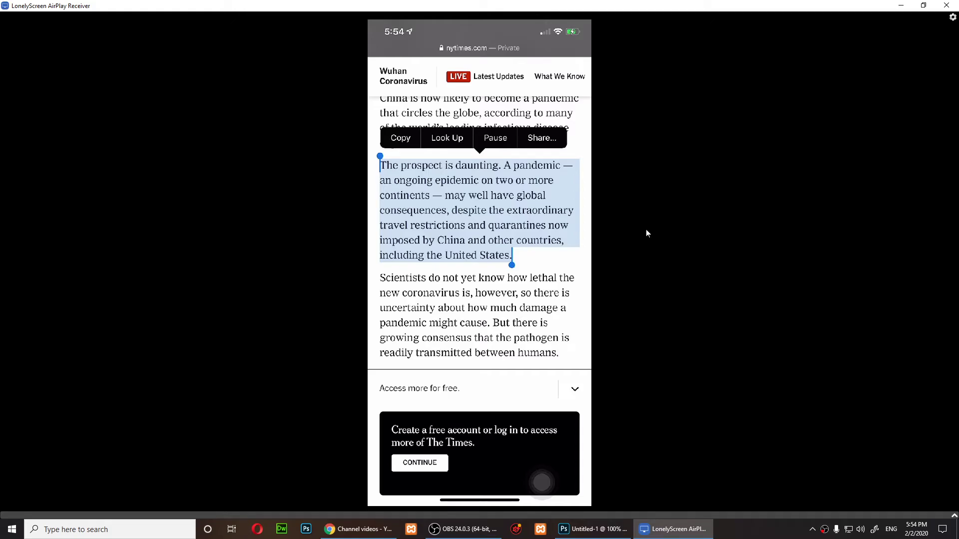
mouse_move(610, 192)
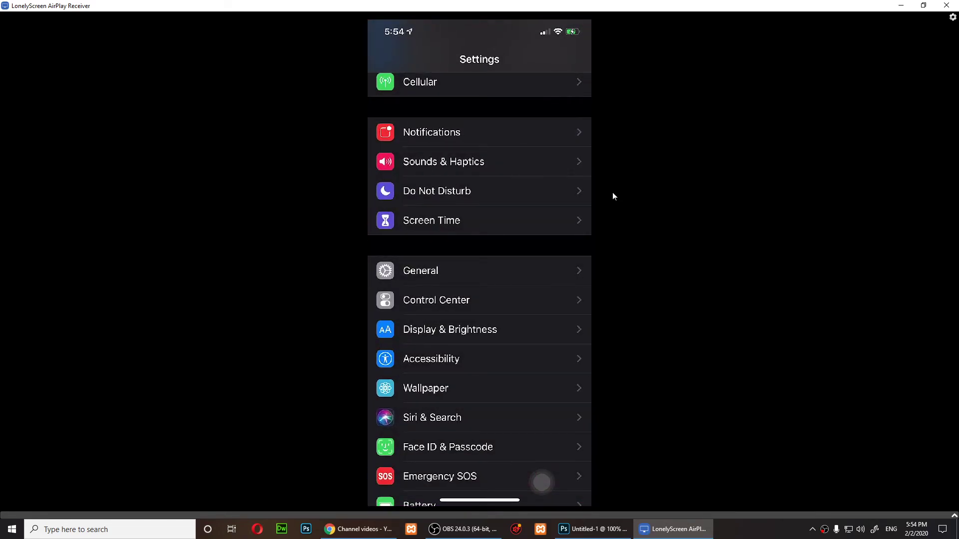
Step: Navigate Accessibility > Spoken Content > Voices back toward Tom's voice page
left_click(431, 359)
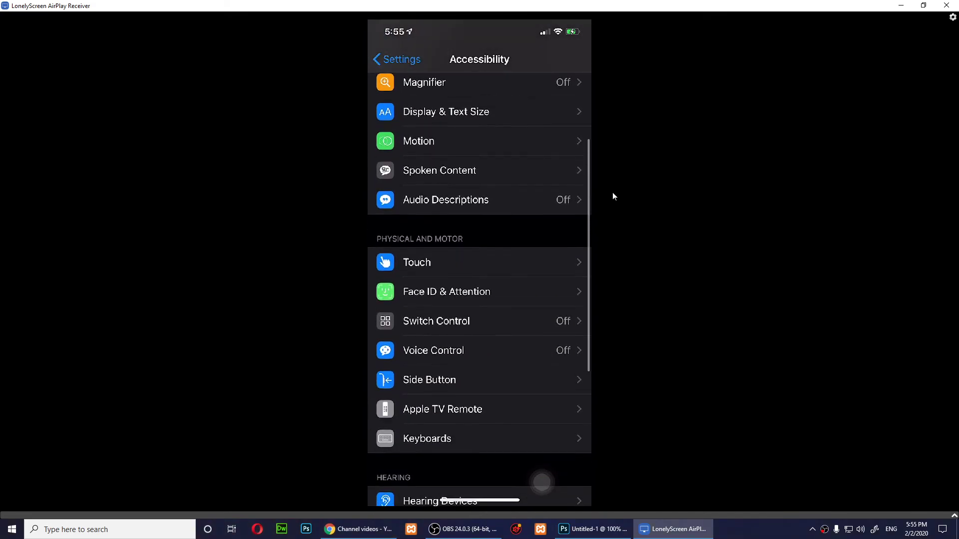
left_click(439, 170)
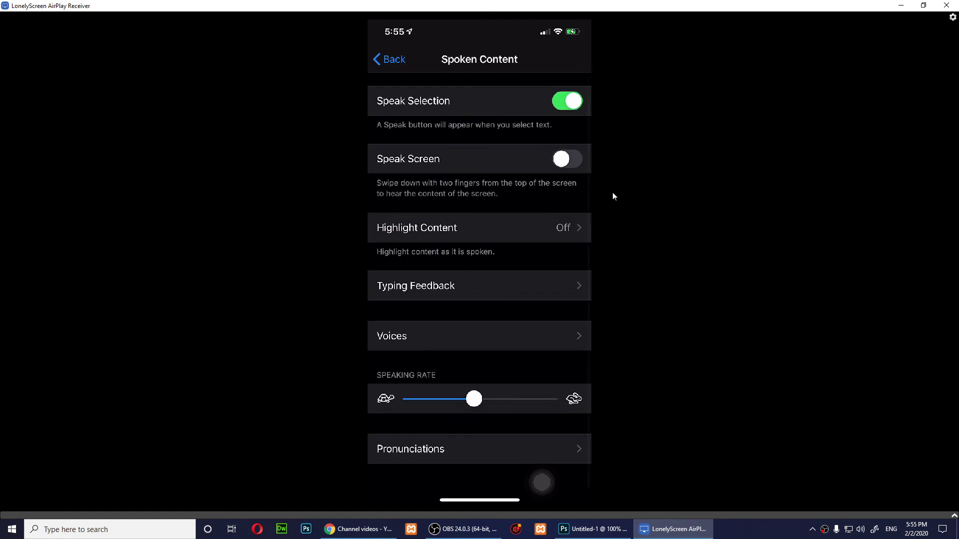
left_click(478, 336)
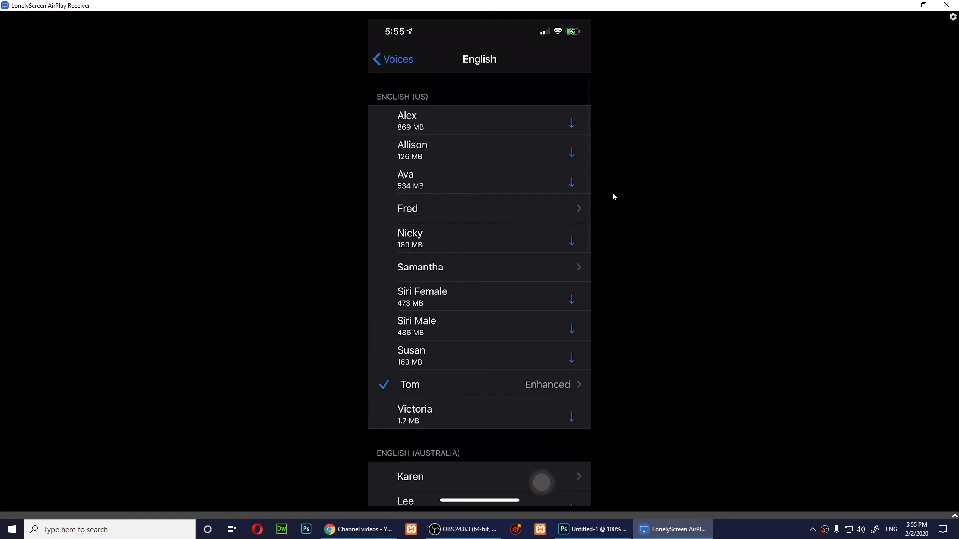
scroll("down", 3)
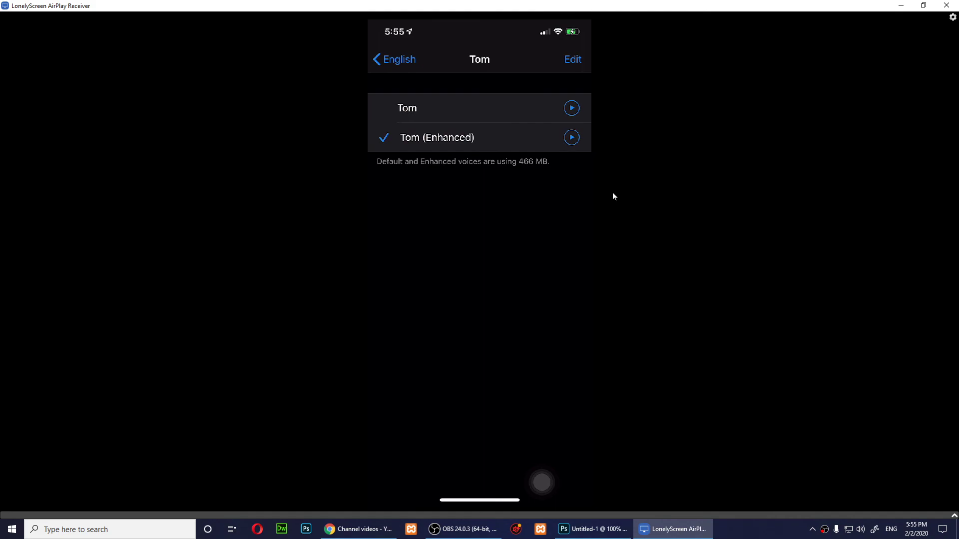
mouse_move(617, 242)
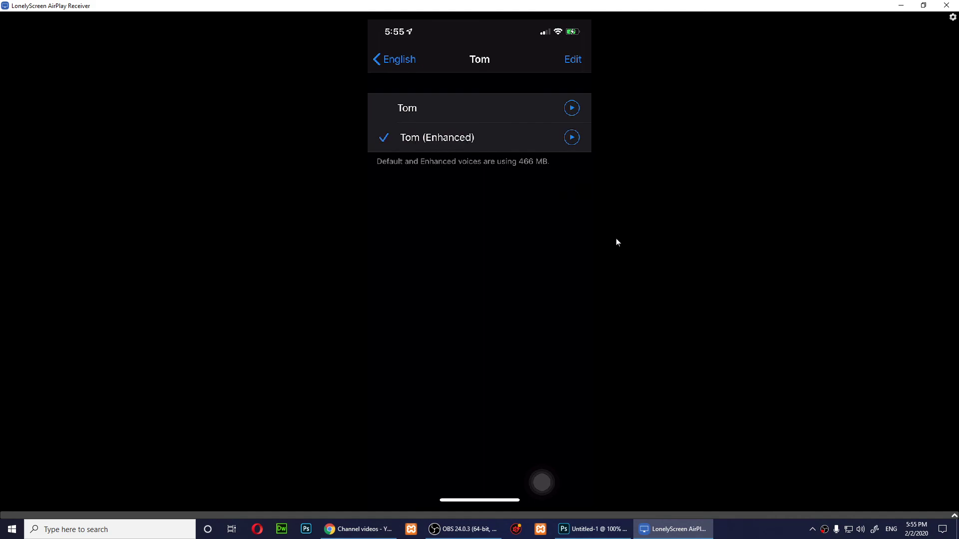
mouse_move(619, 244)
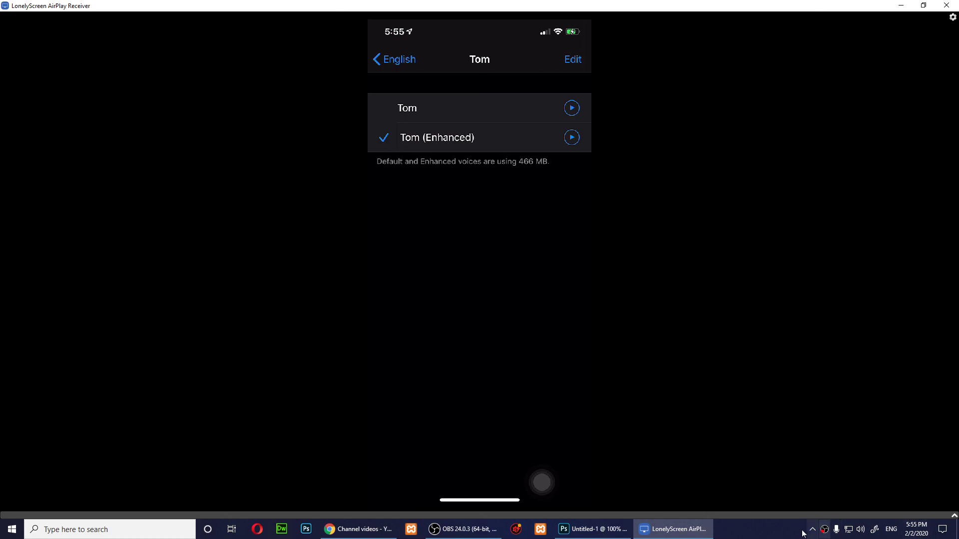
mouse_move(825, 530)
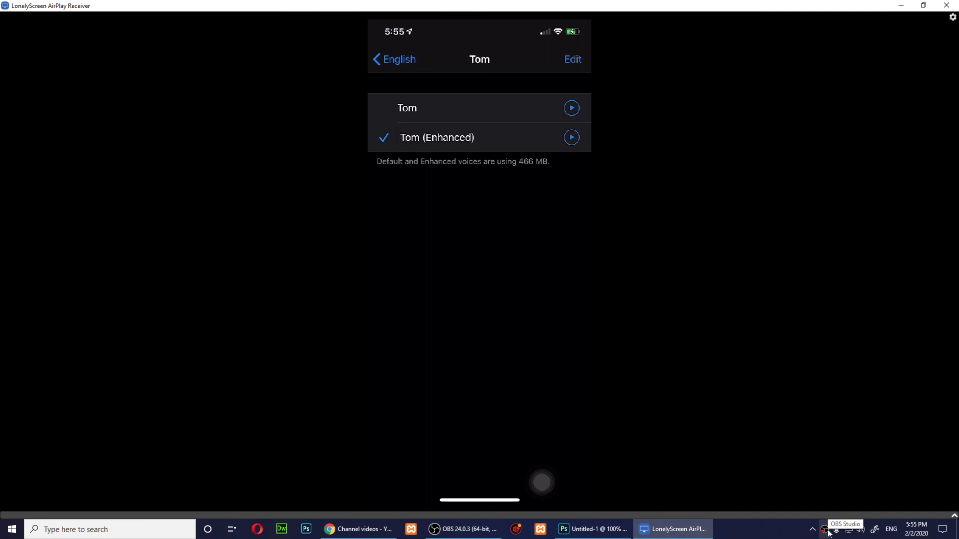